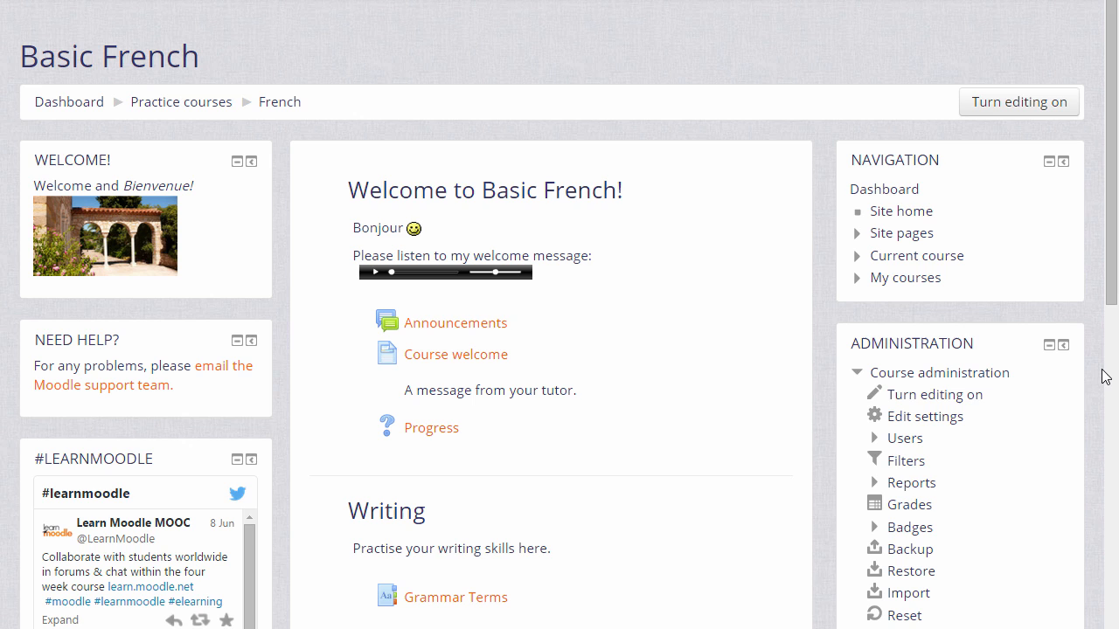
mouse_move(1000, 430)
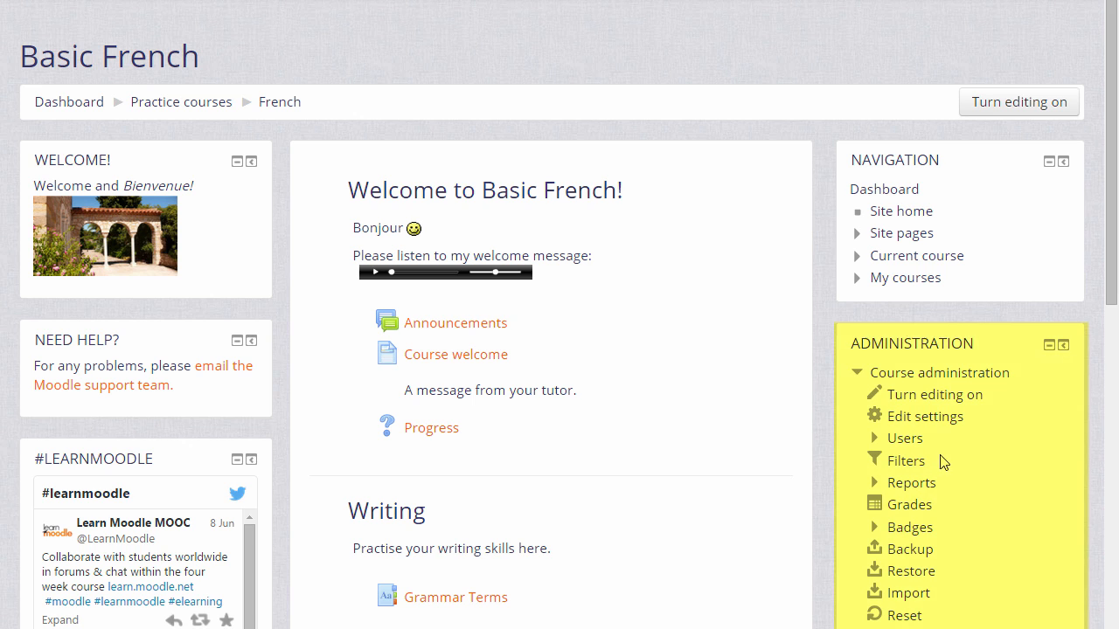
mouse_move(904, 461)
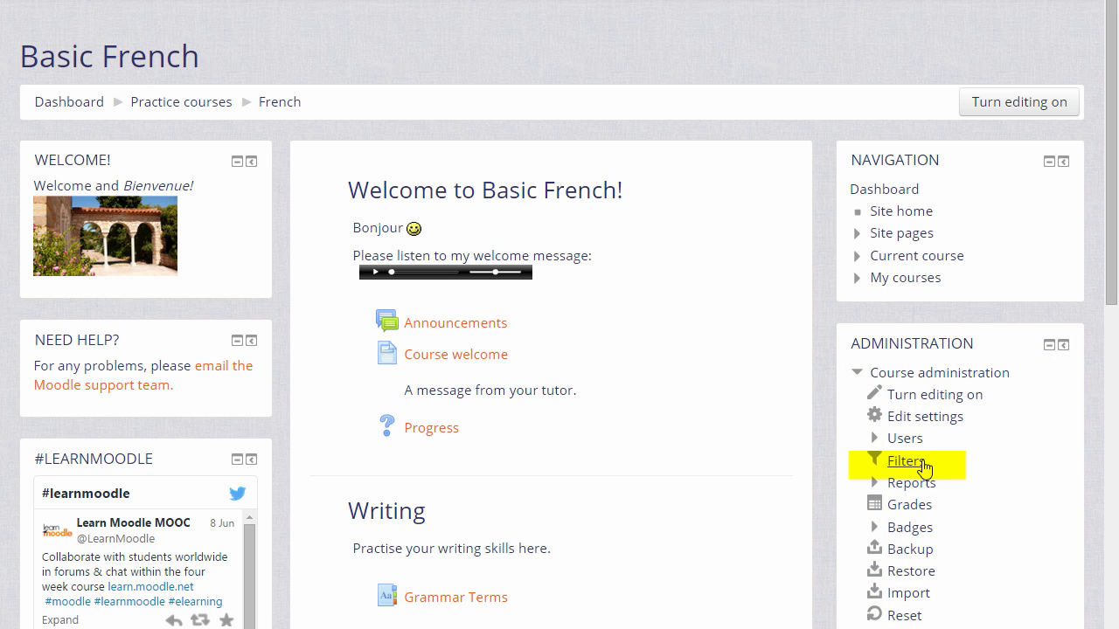
Step: Review the Multimedia plugins and Display emoticons filters, keeping both at Default (On)
left_click(905, 461)
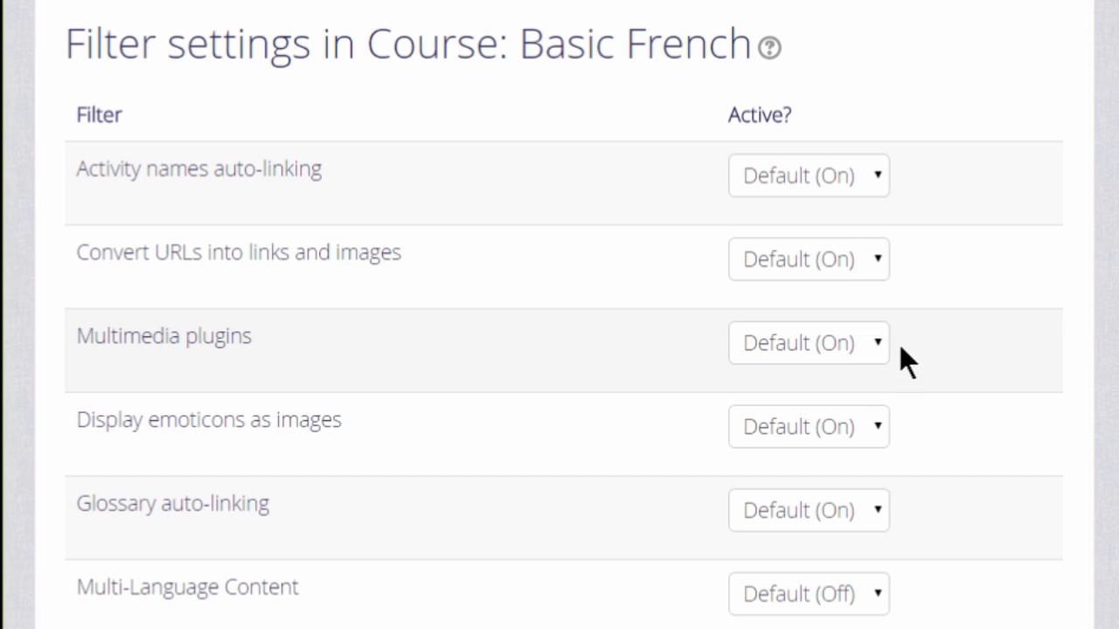
left_click(807, 342)
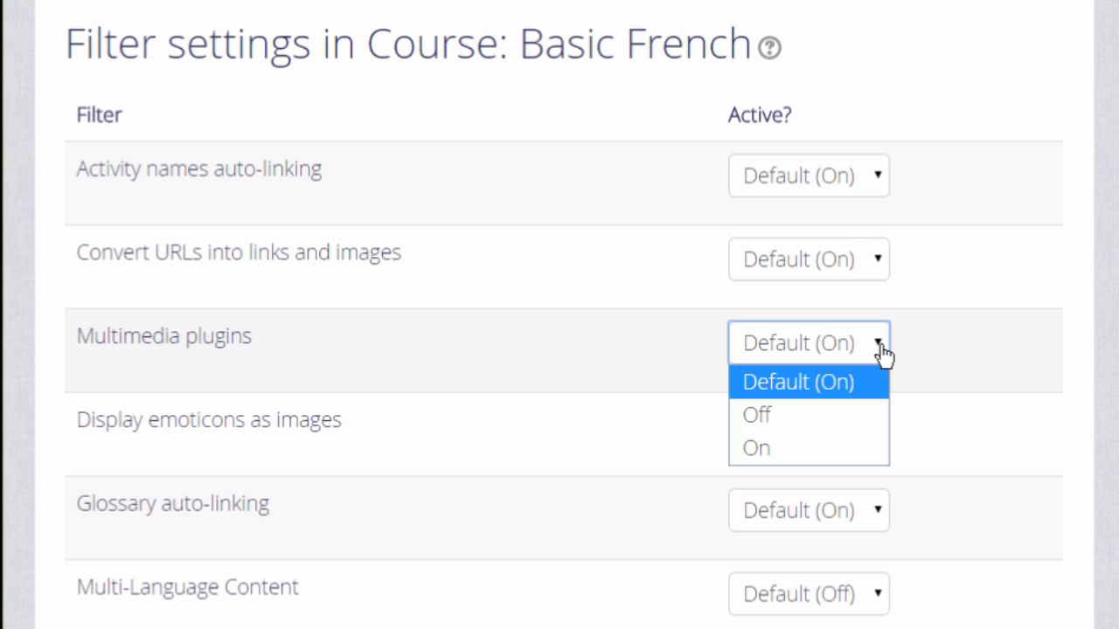
left_click(797, 381)
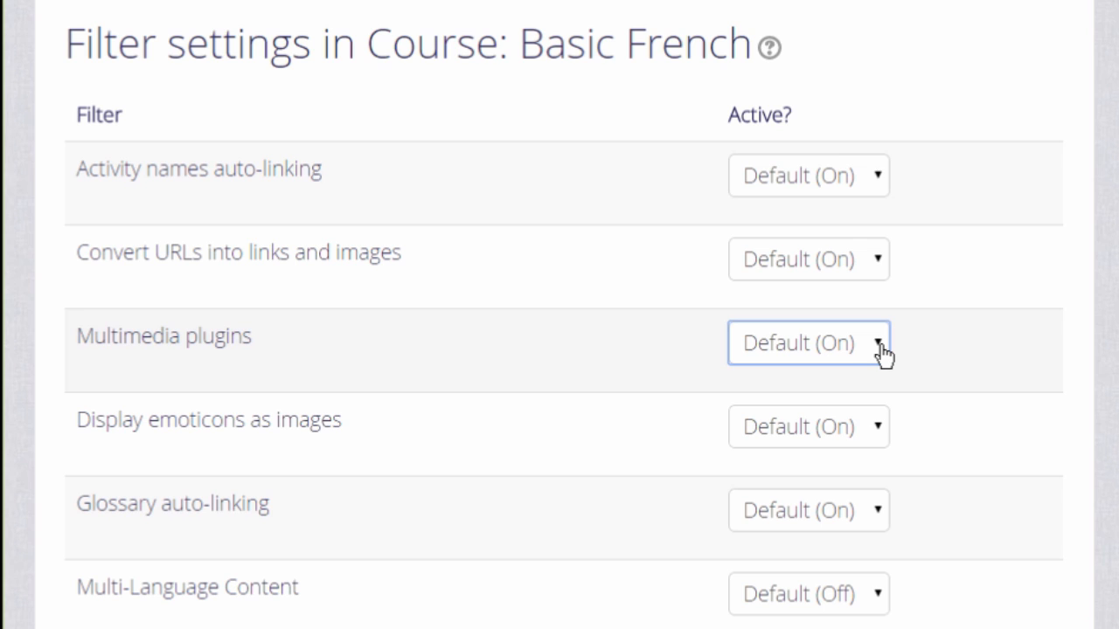
mouse_move(883, 441)
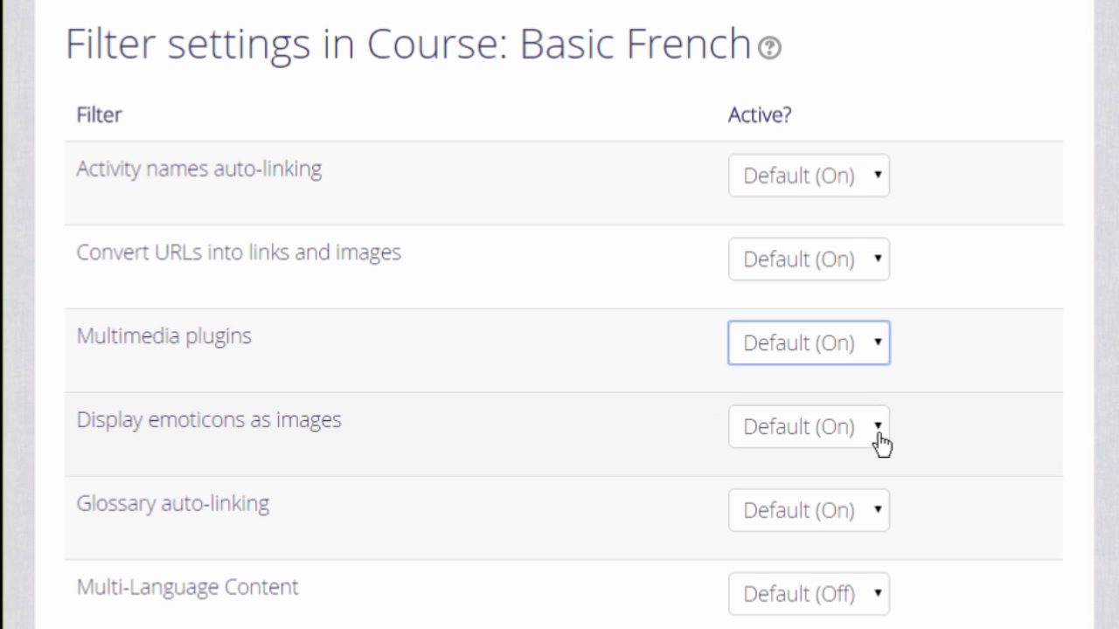
left_click(807, 426)
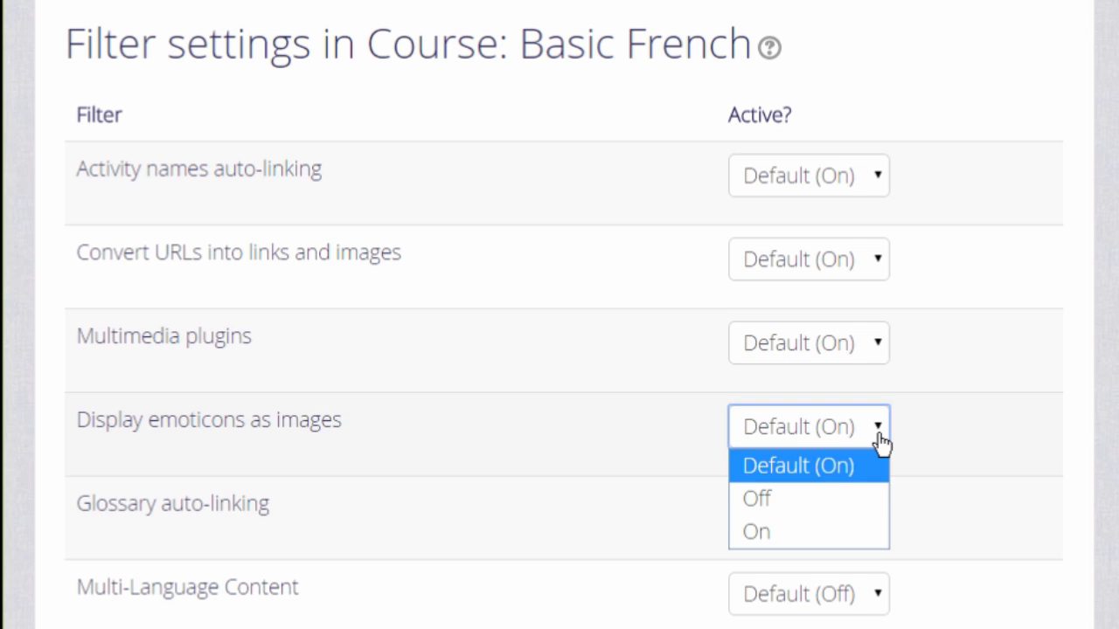
left_click(797, 426)
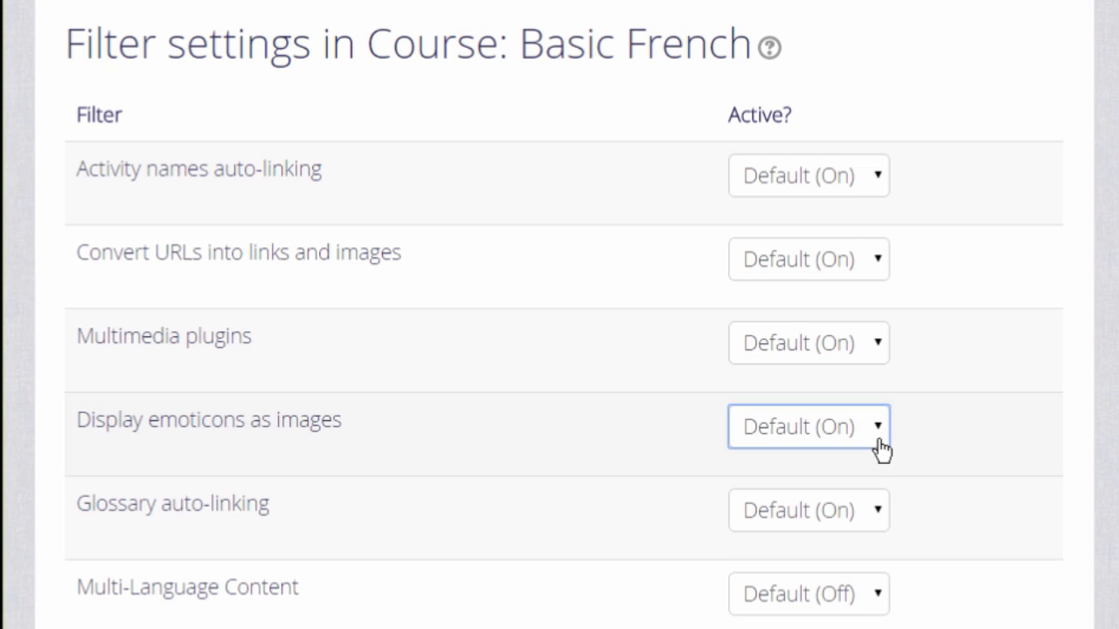
mouse_move(877, 514)
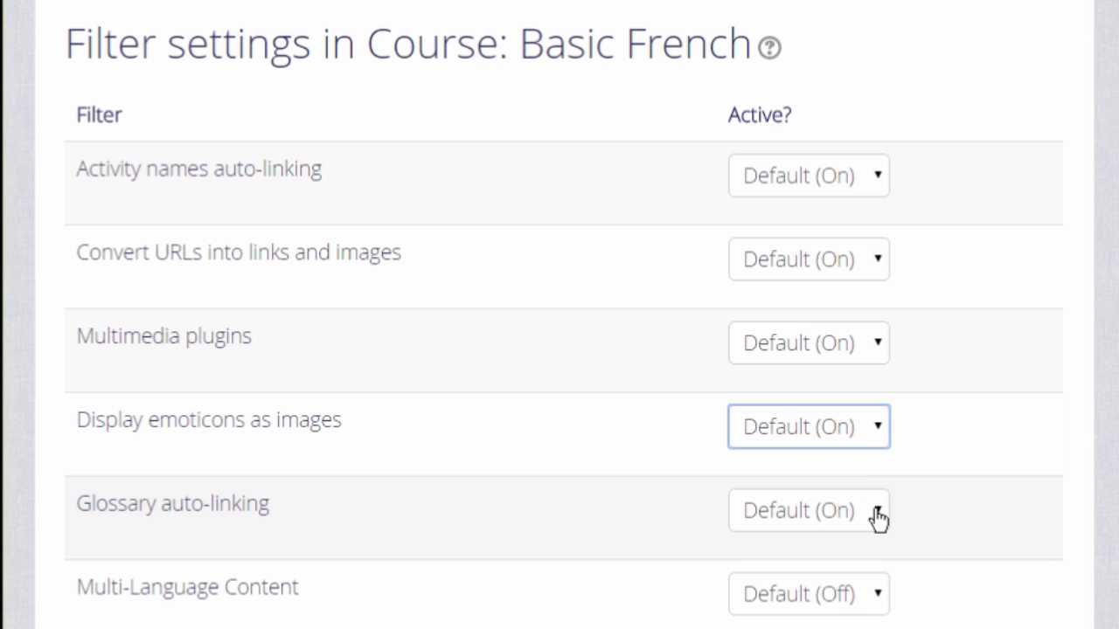
Step: Check the Glossary auto-linking filter choice before returning to the course page
left_click(807, 510)
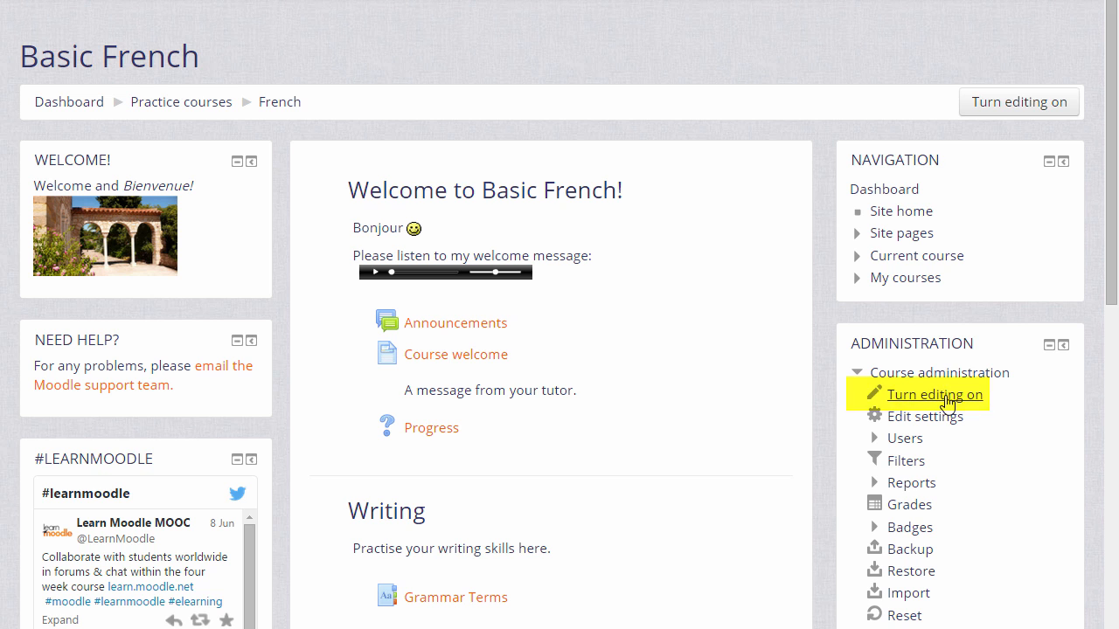
Step: Turn editing on and edit the Writing section's summary via its gear icon
left_click(930, 395)
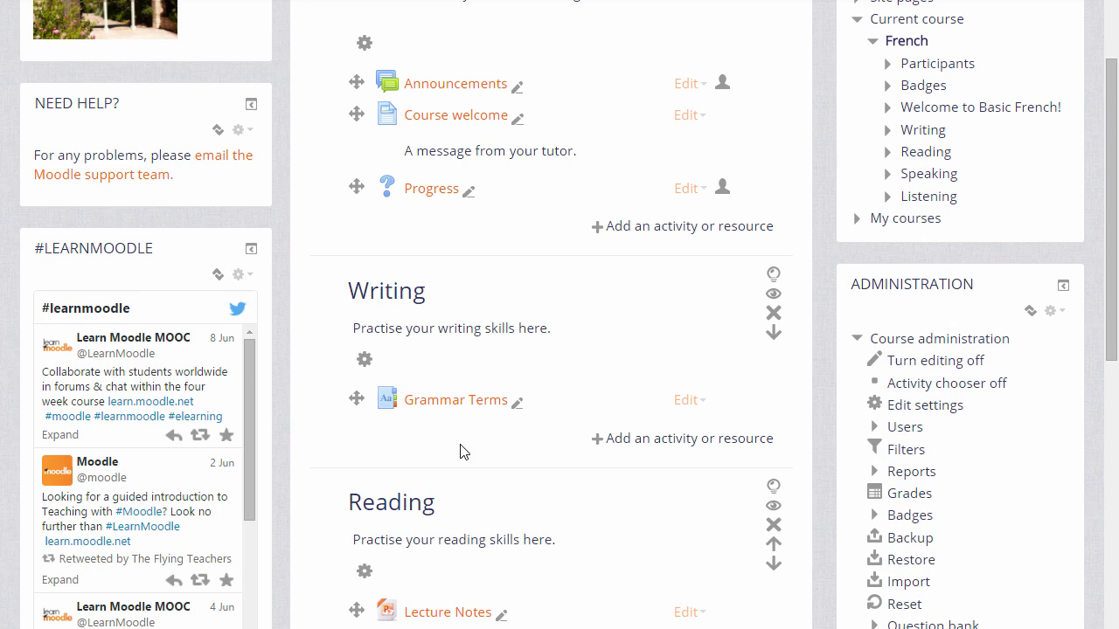
mouse_move(363, 360)
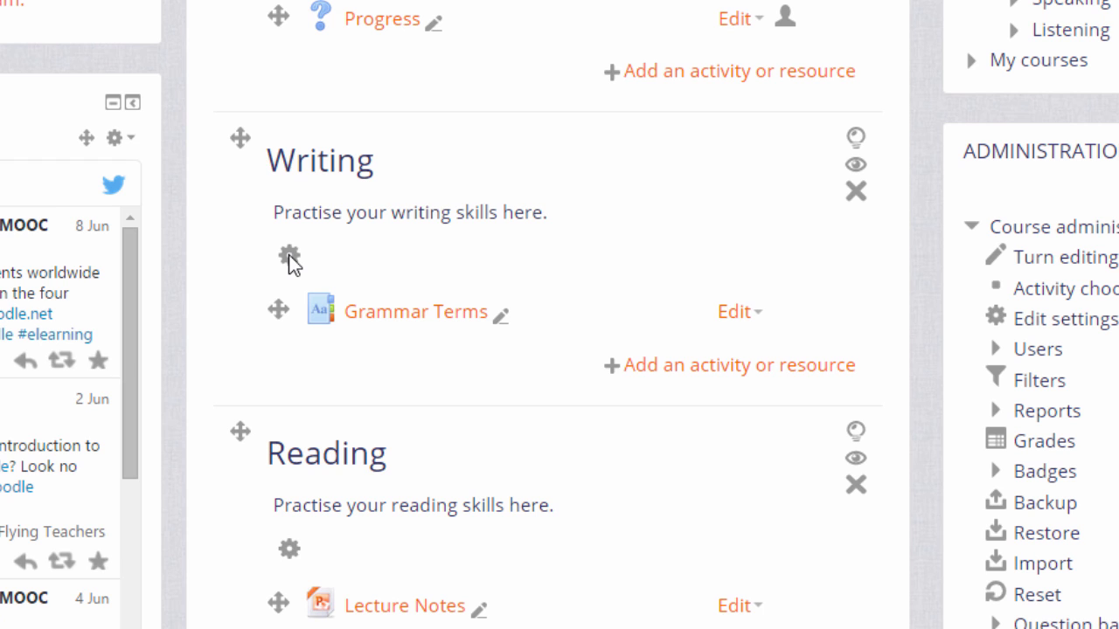
left_click(290, 255)
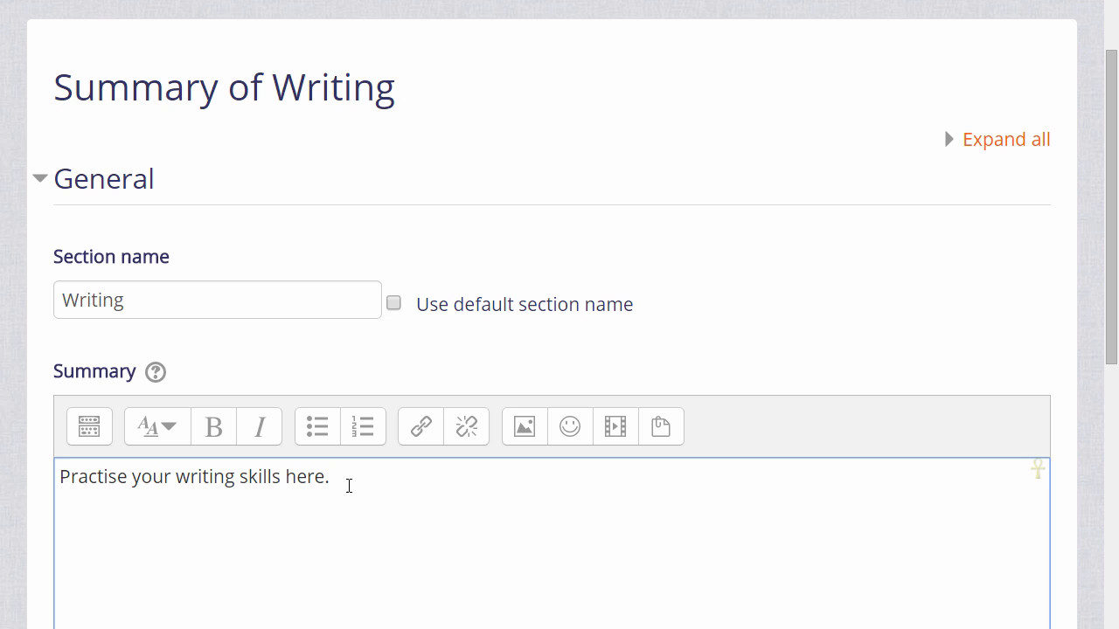
Step: Add 'We will explore what the terms noun, verb and adjective mean. Good luck :)' to the summary
type("We will explore what the terms noun, verb and adjective mean.")
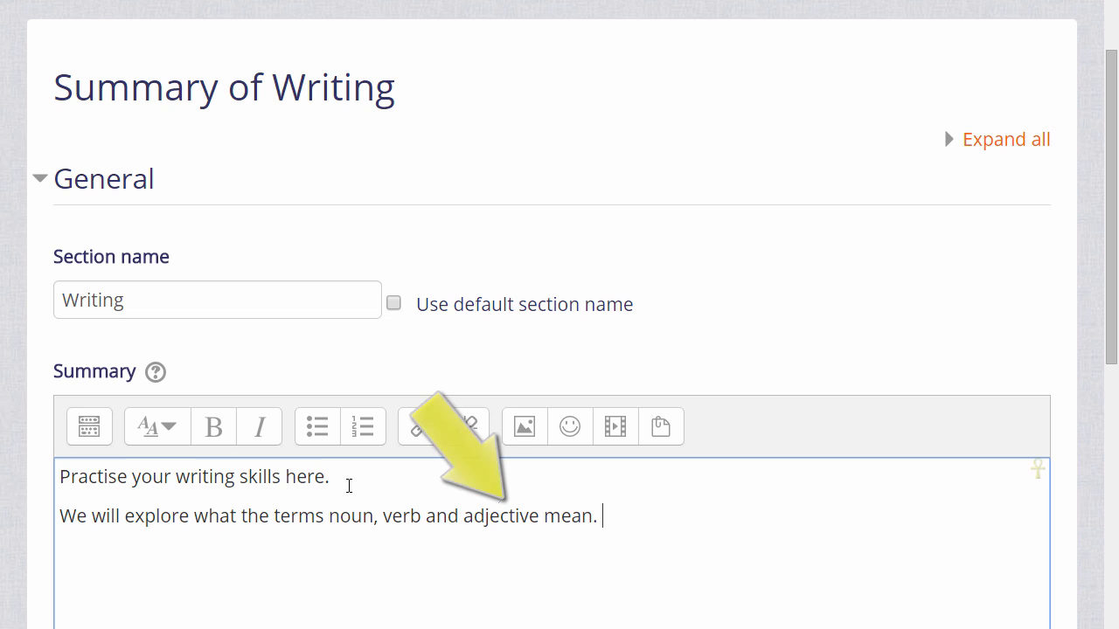
type("Good lu")
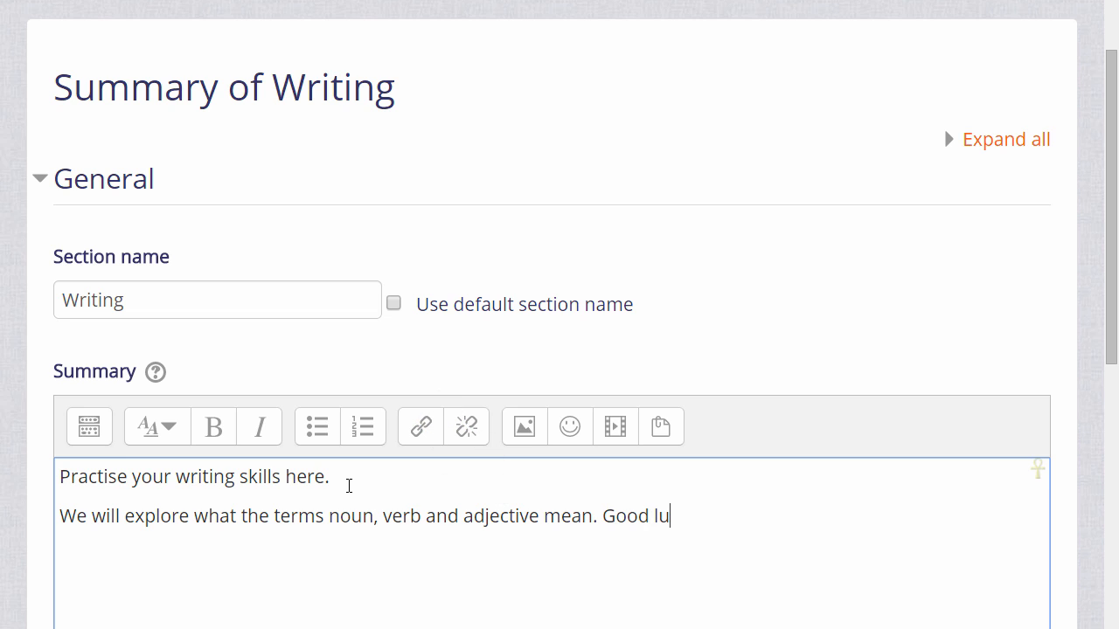
type("ck :)")
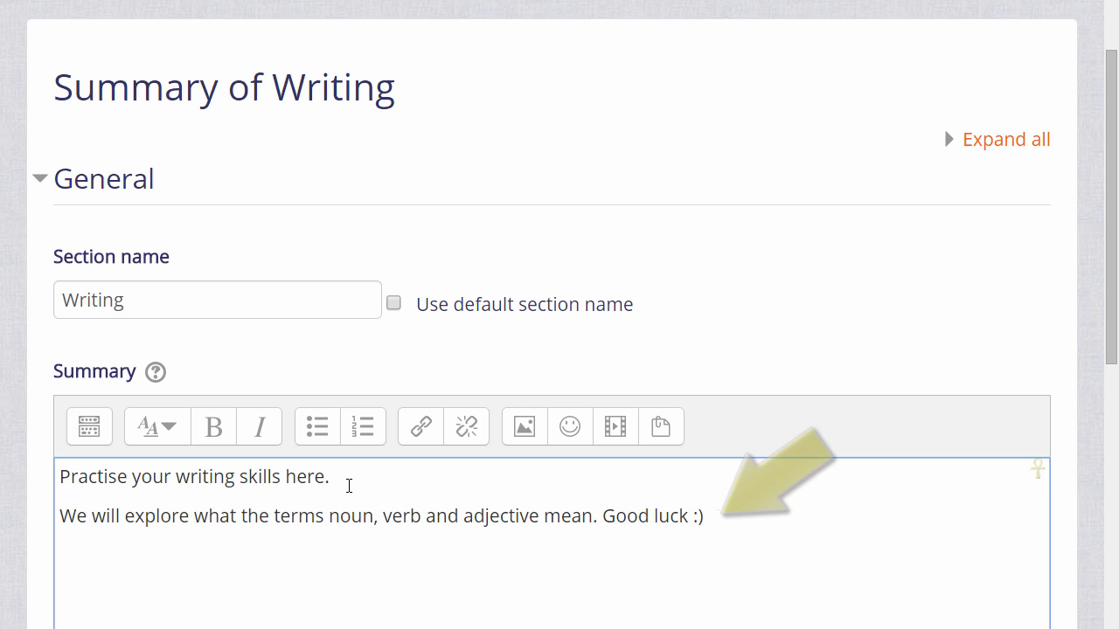
scroll("down", 3)
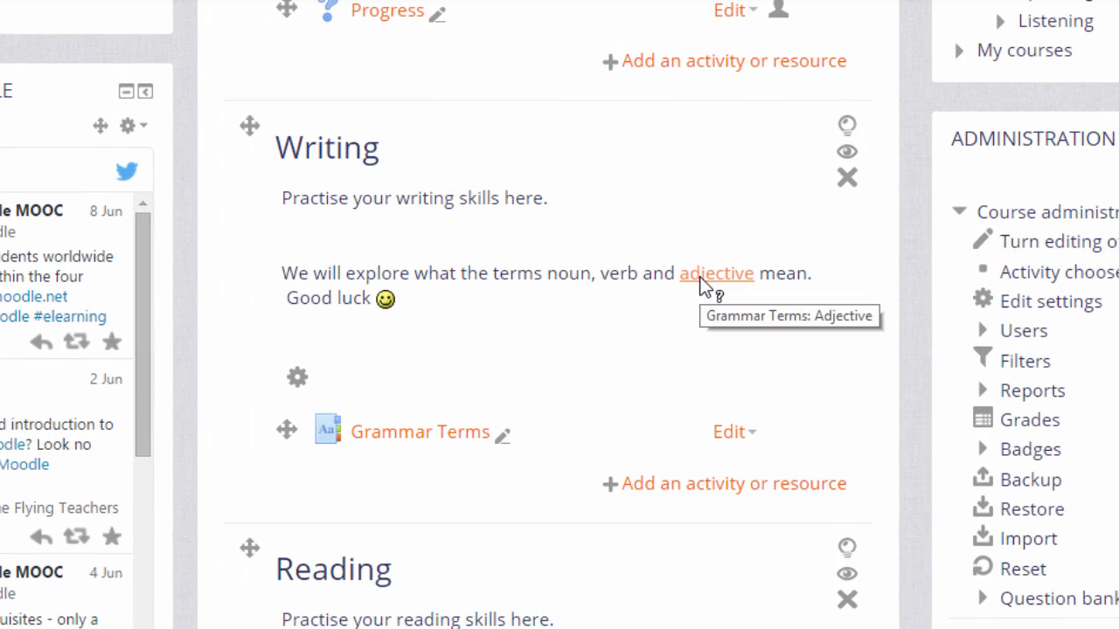
Step: Show the glossary popup for the auto-linked word 'adjective' in the saved summary
left_click(717, 272)
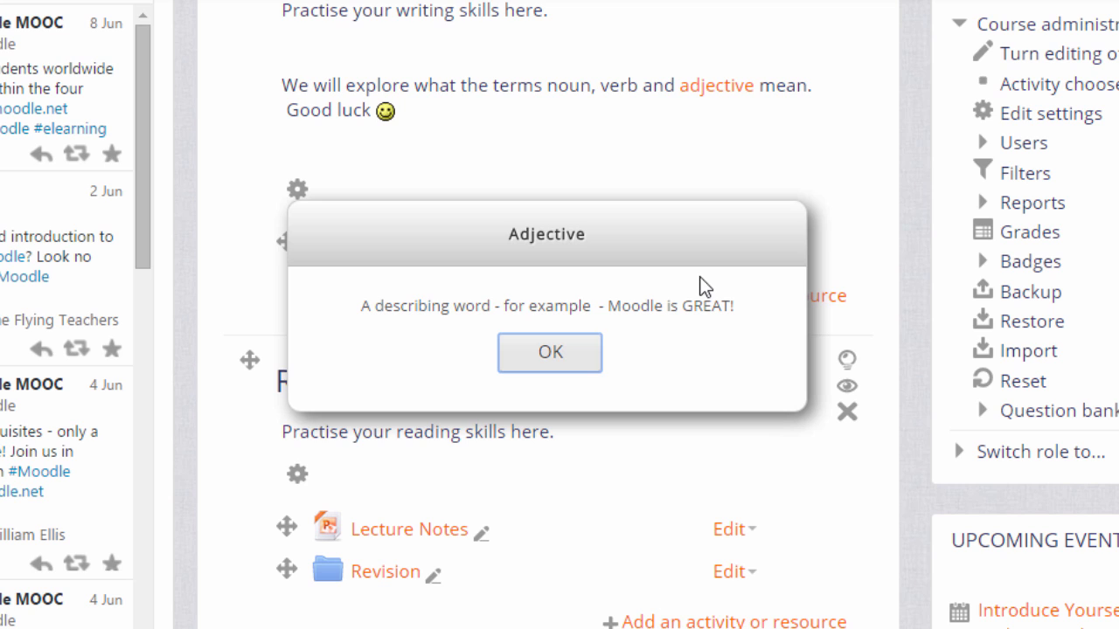